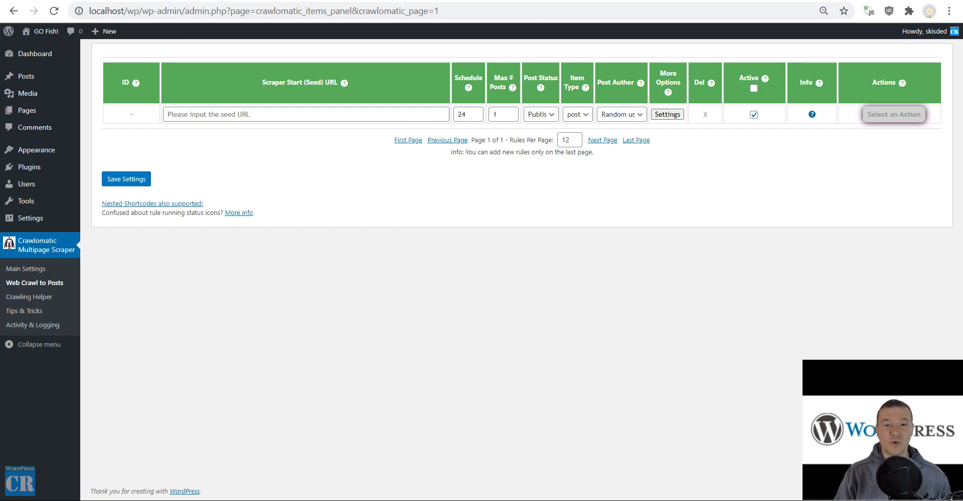
pyautogui.write('coderevolution.ro/feed/')
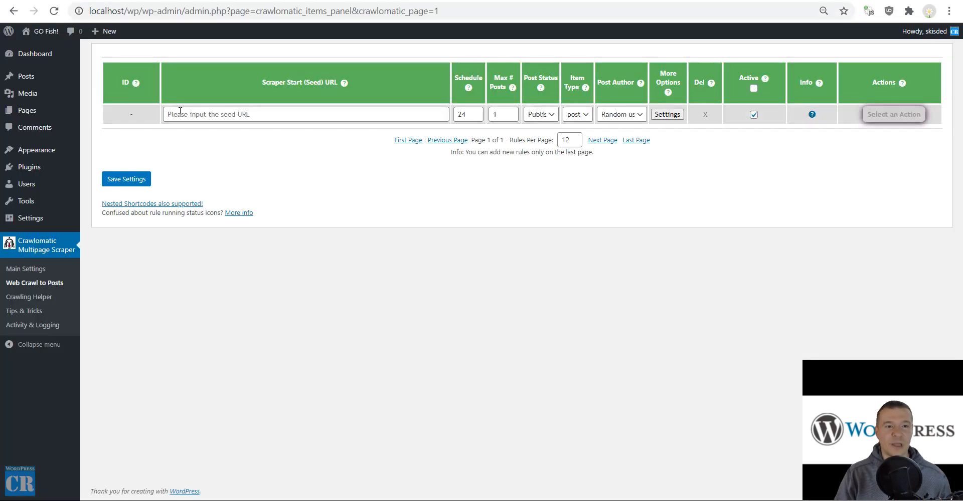
pyautogui.write('https://coderevolution.ro/feed/')
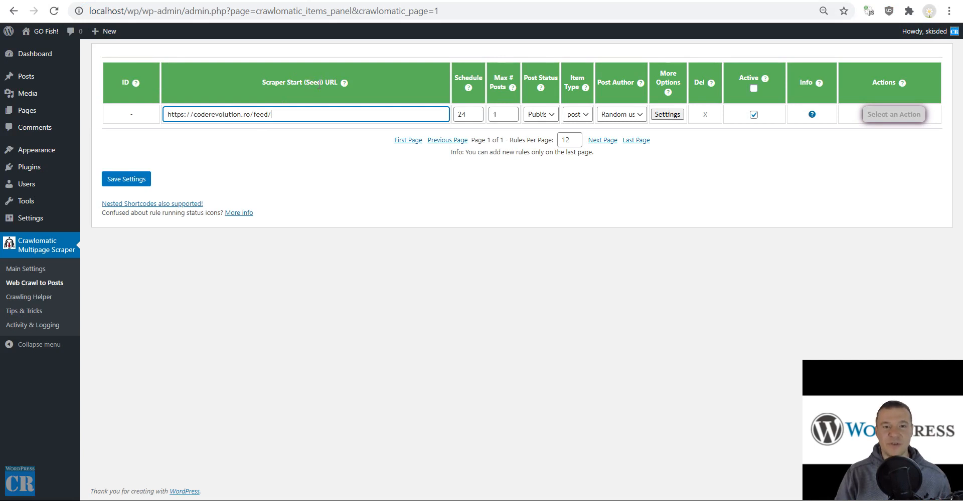
# Step: In the rule's advanced settings, tick Do Not Scrape Seed URL under Crawling Restrictions
pyautogui.click(667, 114)
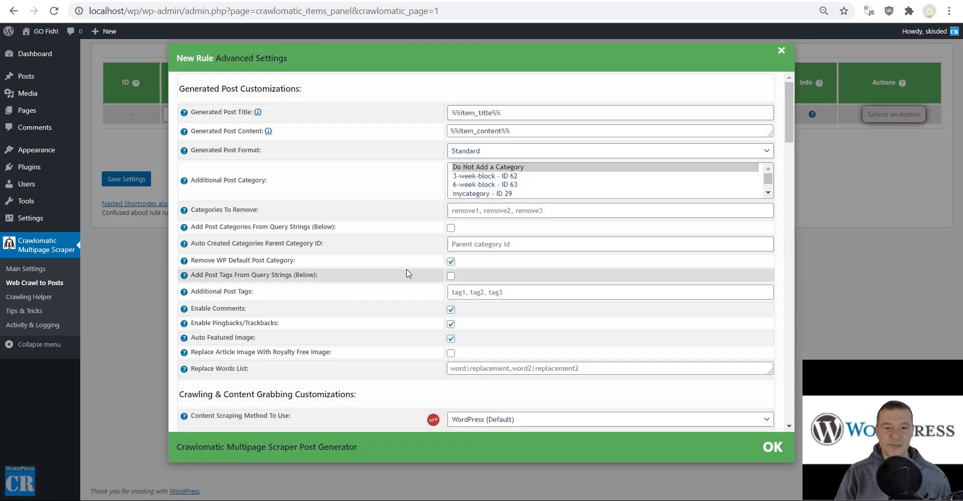
pyautogui.scroll(-3)
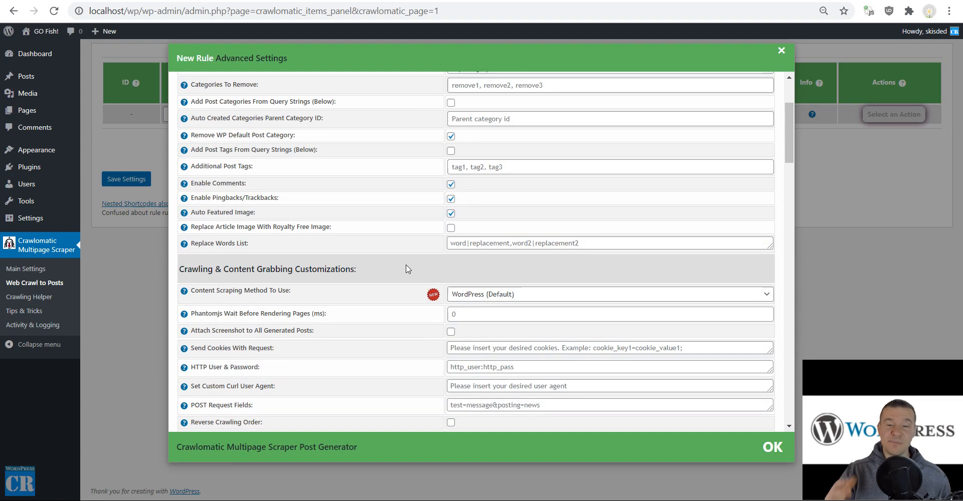
pyautogui.scroll(-3)
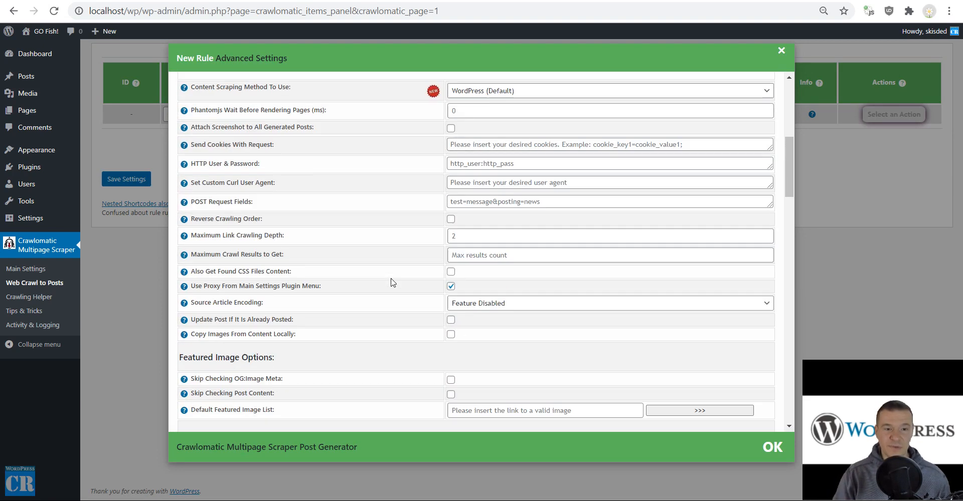
pyautogui.scroll(-3)
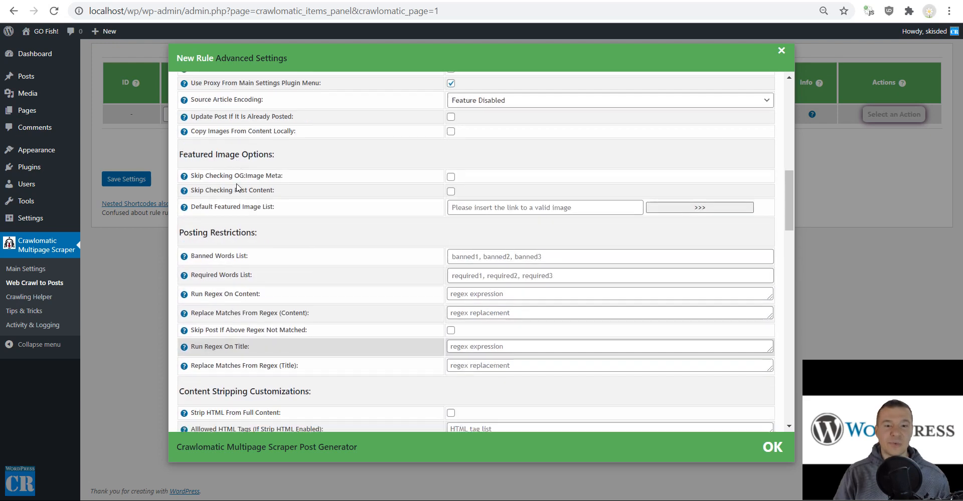
pyautogui.scroll(-3)
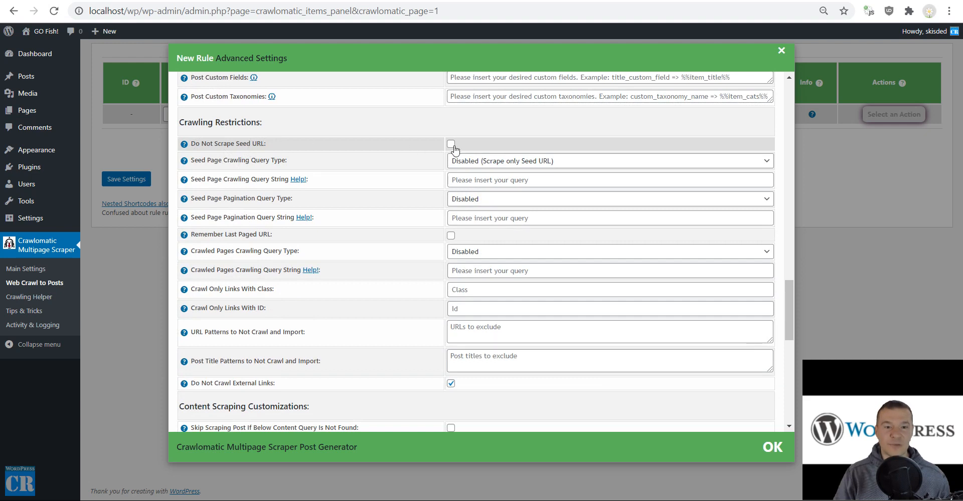
pyautogui.click(451, 143)
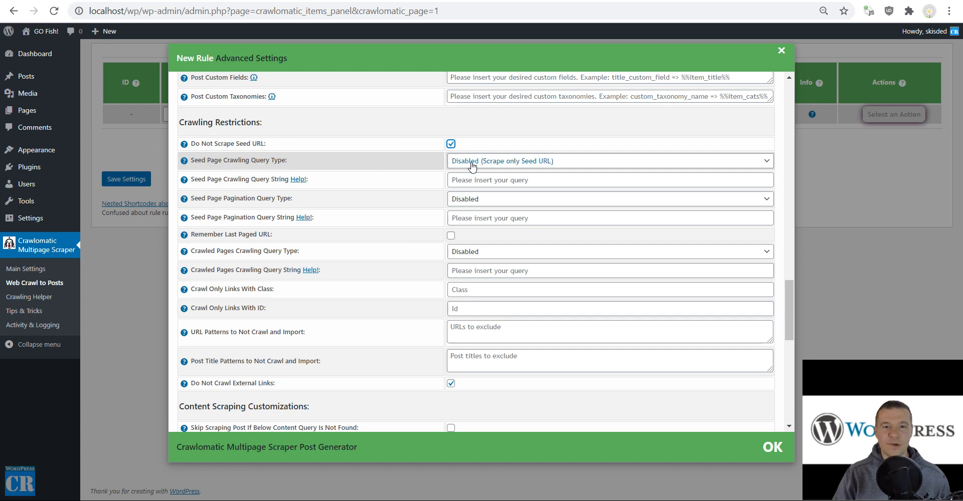
# Step: Set Seed Page Crawling Query Type to RSS Feed and confirm with OK
pyautogui.click(610, 161)
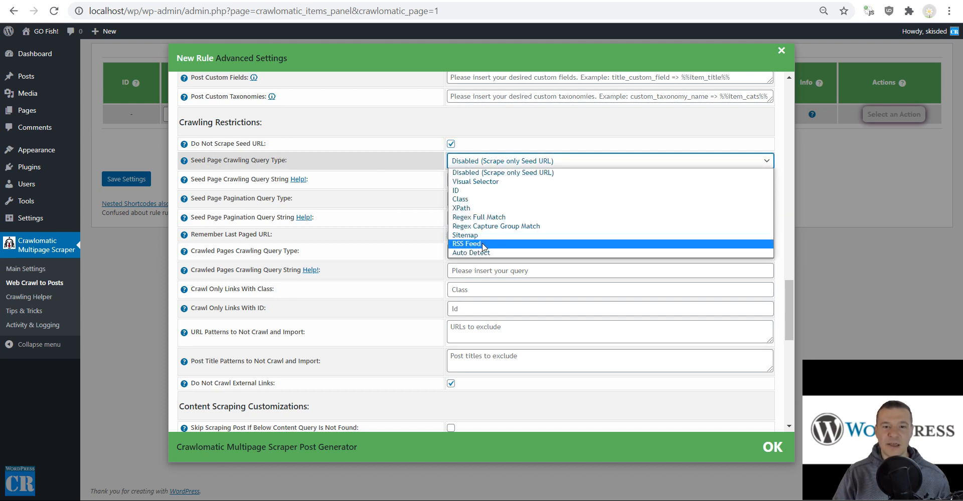
pyautogui.click(466, 243)
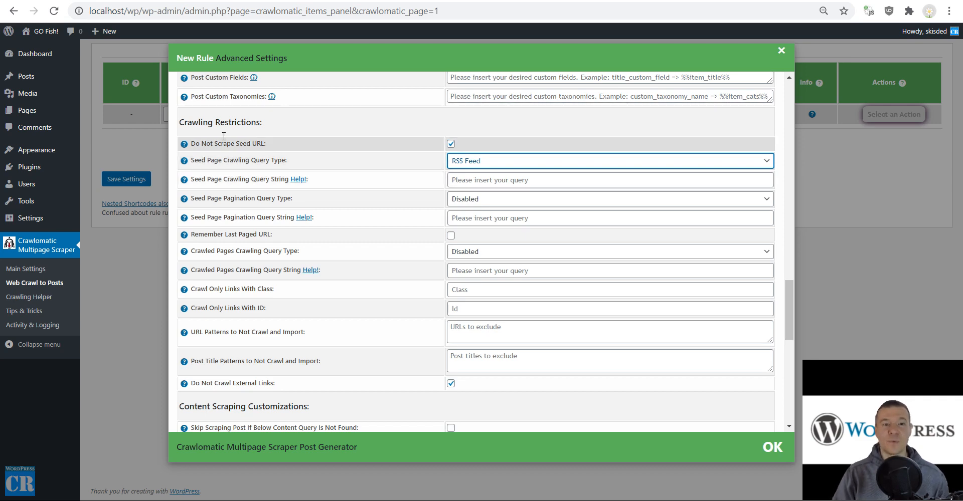
pyautogui.click(772, 446)
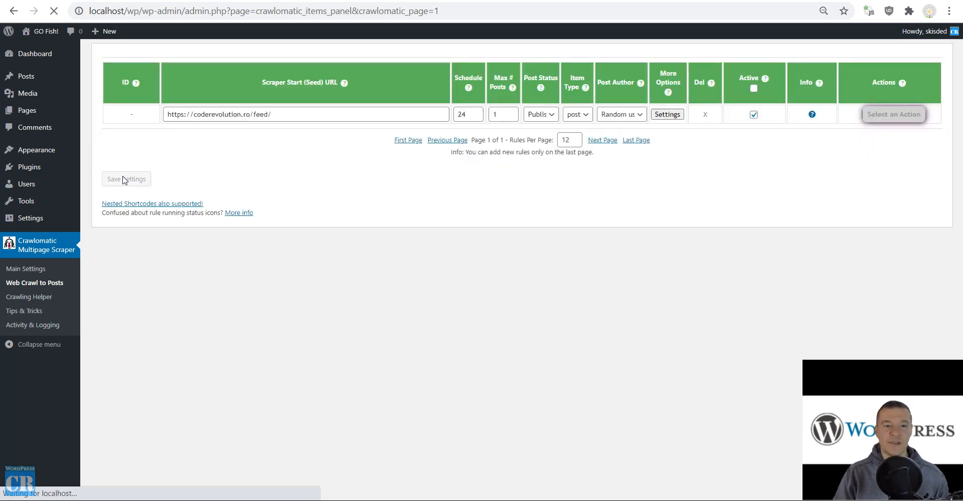
# Step: Save Settings, run the rule via Run This Rule Now, then go to the site's front end
pyautogui.click(126, 178)
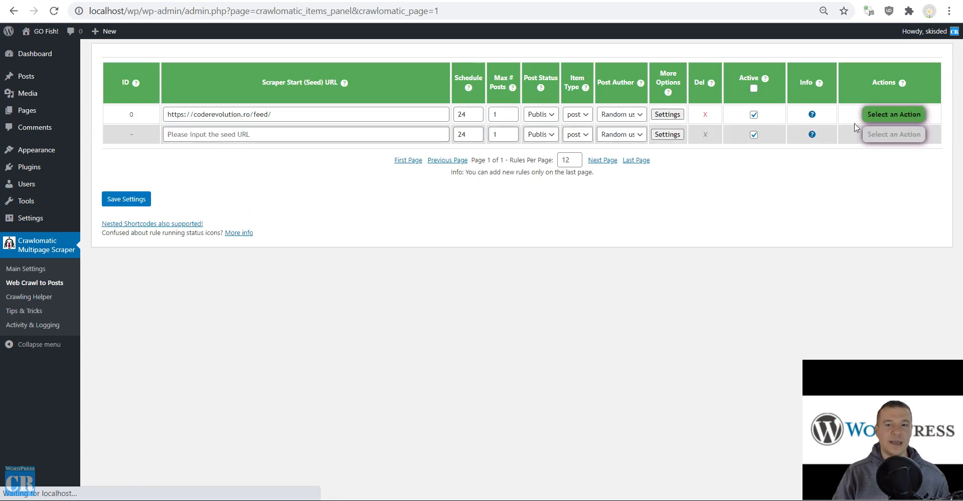
pyautogui.click(893, 114)
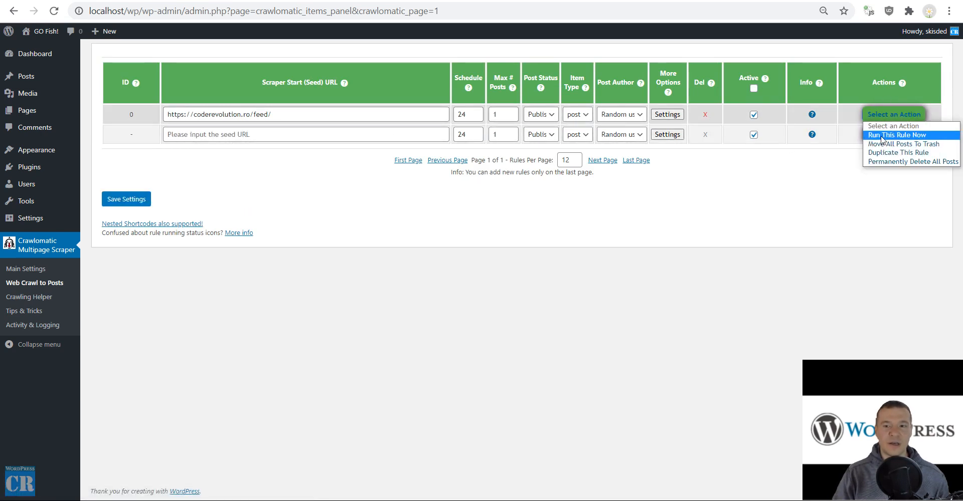
pyautogui.click(897, 135)
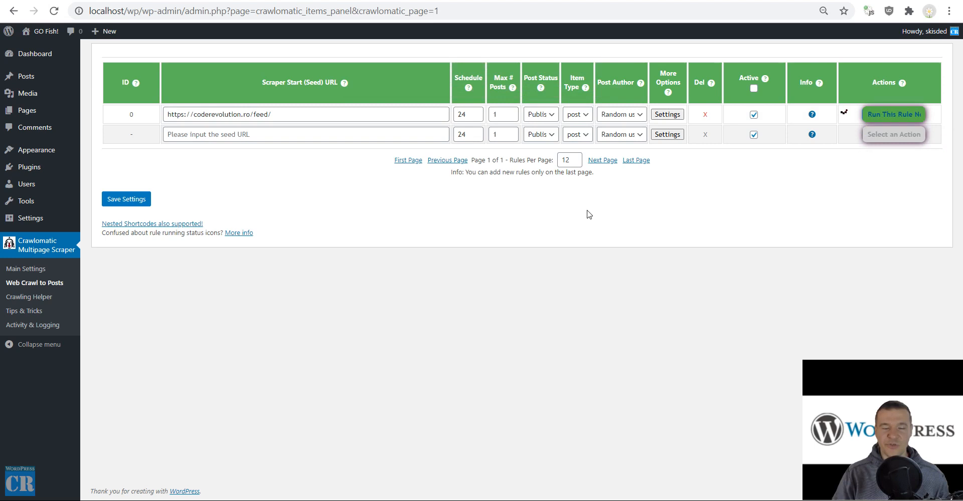
pyautogui.click(274, 114)
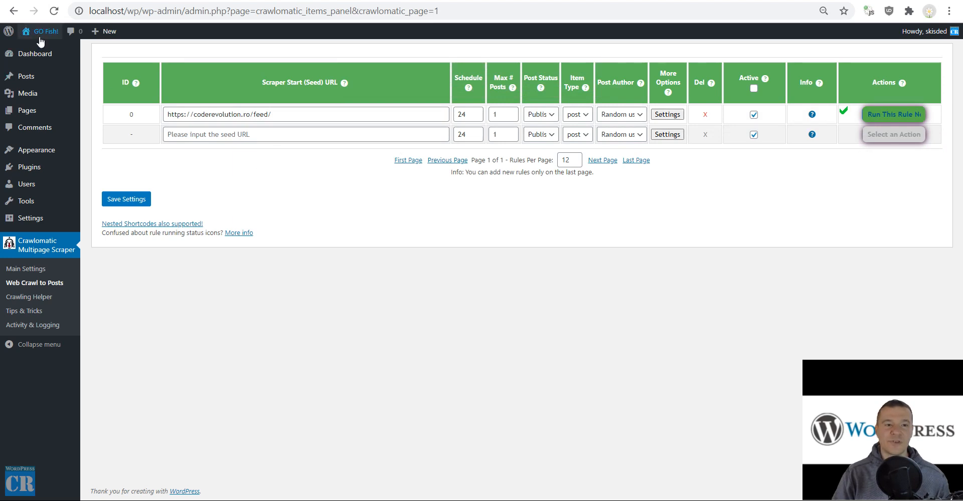
pyautogui.click(44, 31)
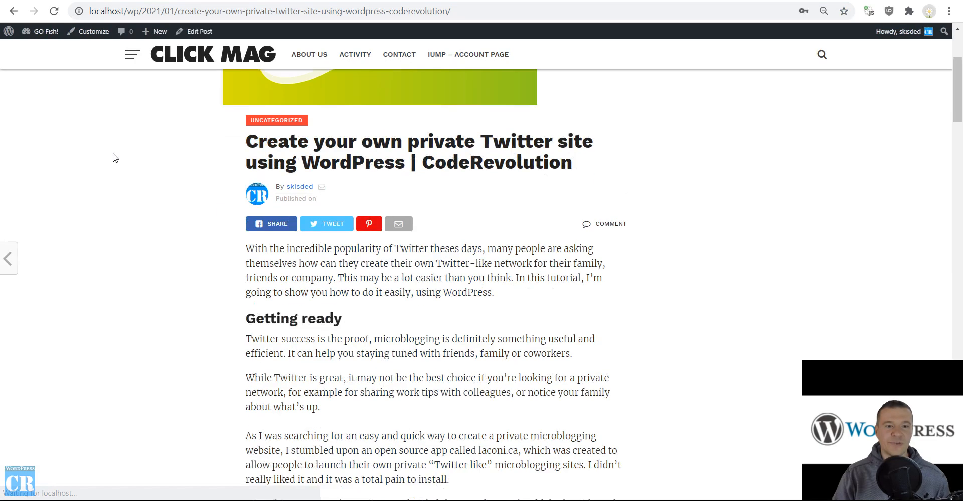
# Step: Scroll through the generated post about creating a private Twitter site
pyautogui.scroll(-3)
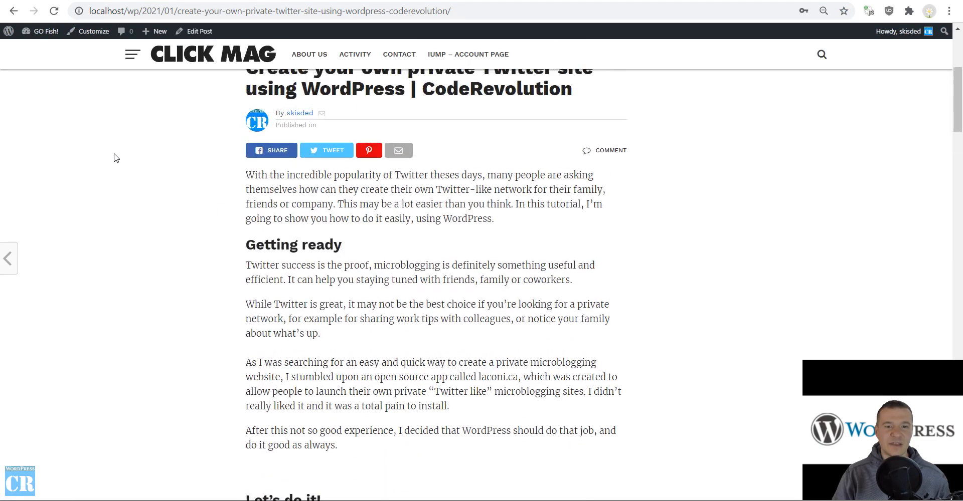
pyautogui.scroll(3)
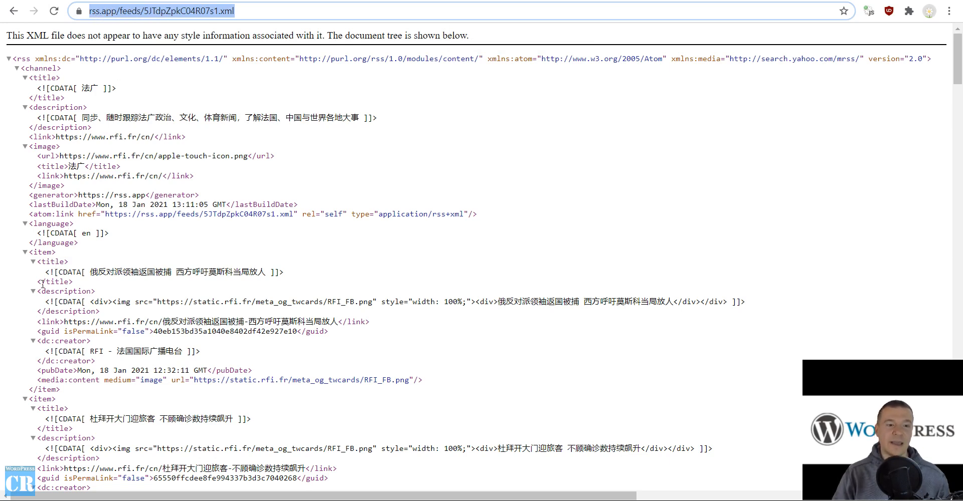
pyautogui.moveTo(43, 282)
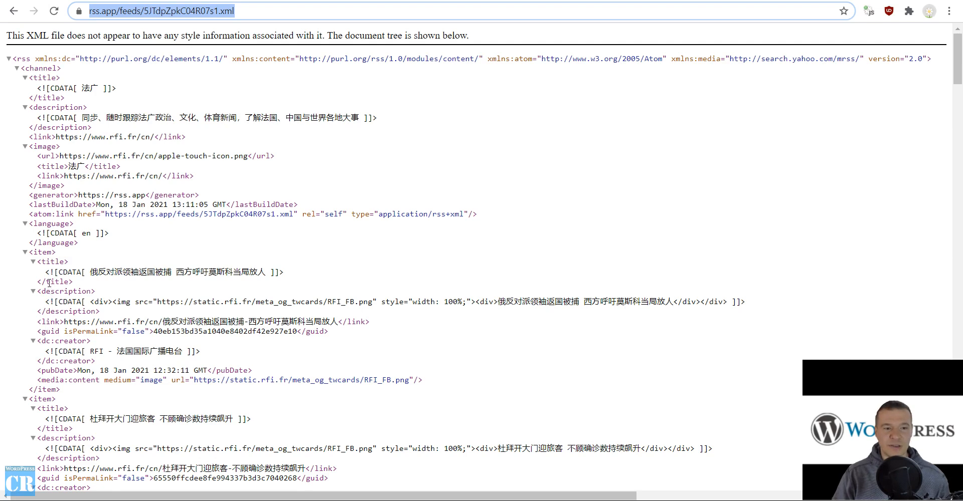
pyautogui.moveTo(105, 23)
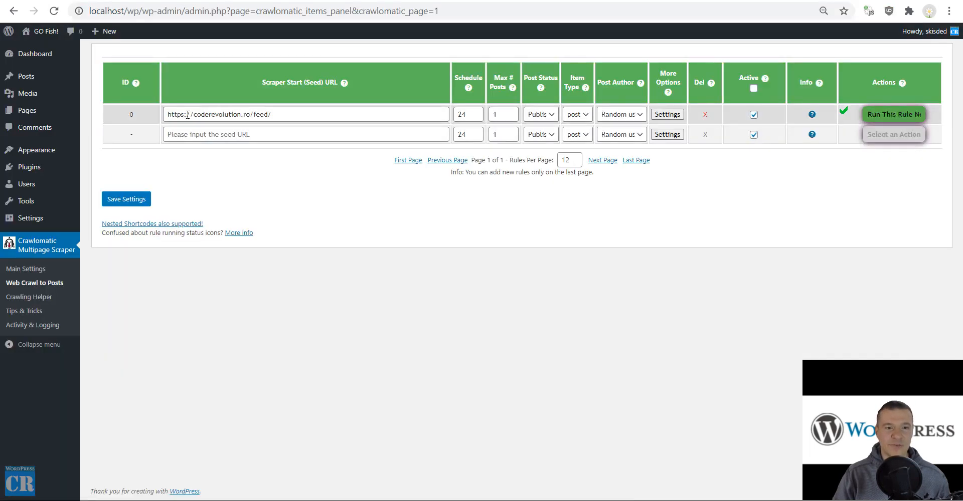
pyautogui.write('https://rss.app/feeds/5JTdpZpkC04R07s1.xml')
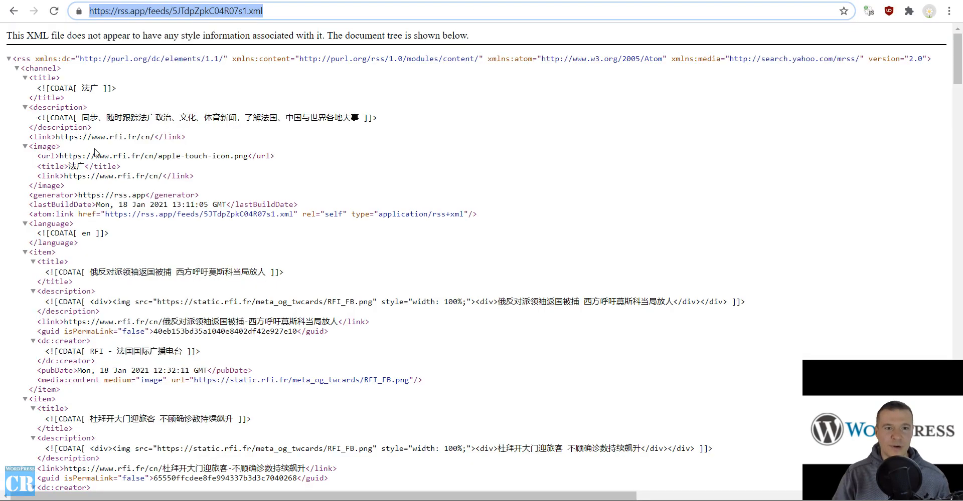
pyautogui.moveTo(168, 305)
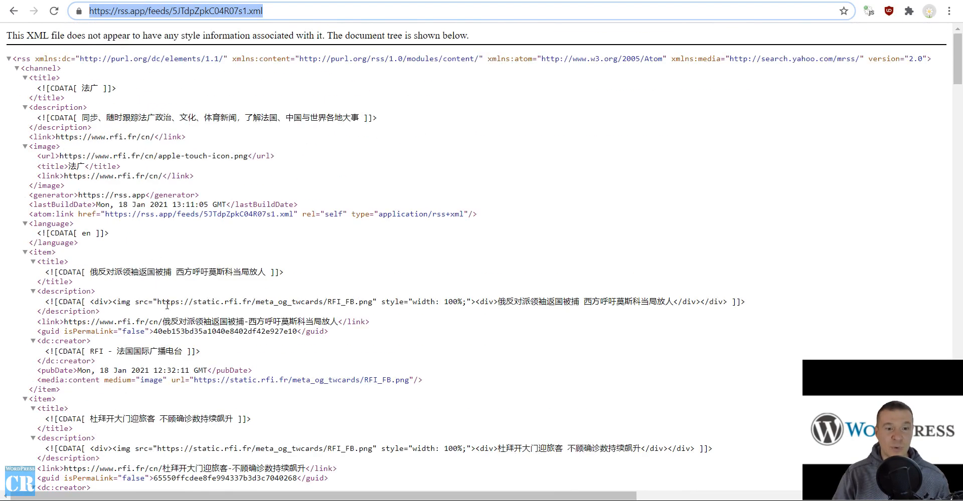
pyautogui.moveTo(229, 301)
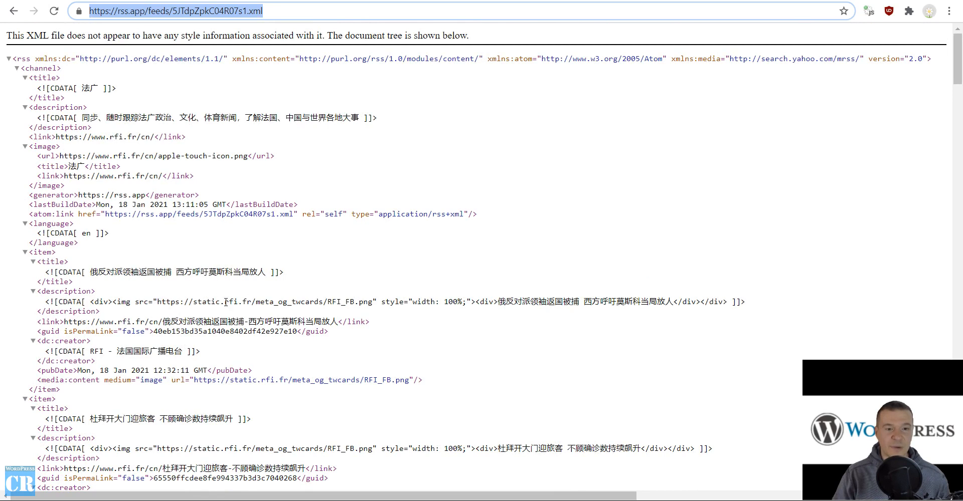
pyautogui.doubleClick(234, 302)
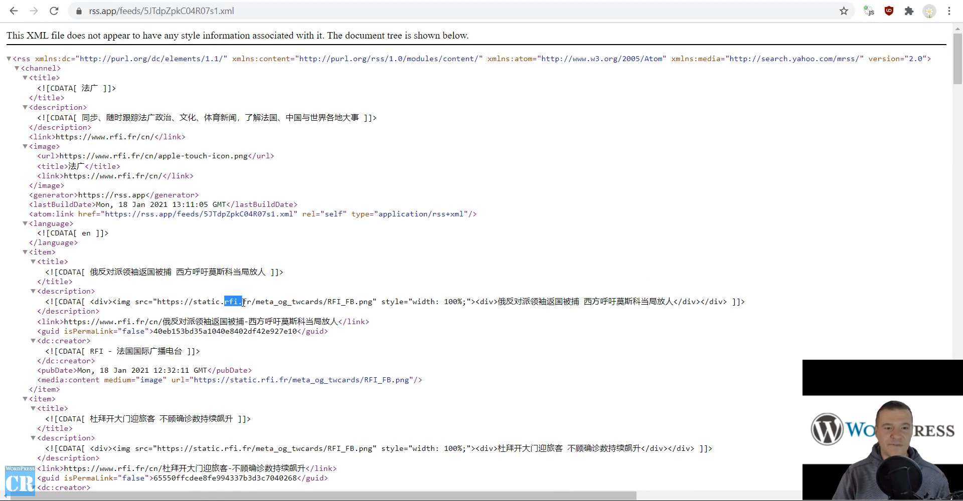
pyautogui.moveTo(242, 301); pyautogui.dragTo(252, 301)
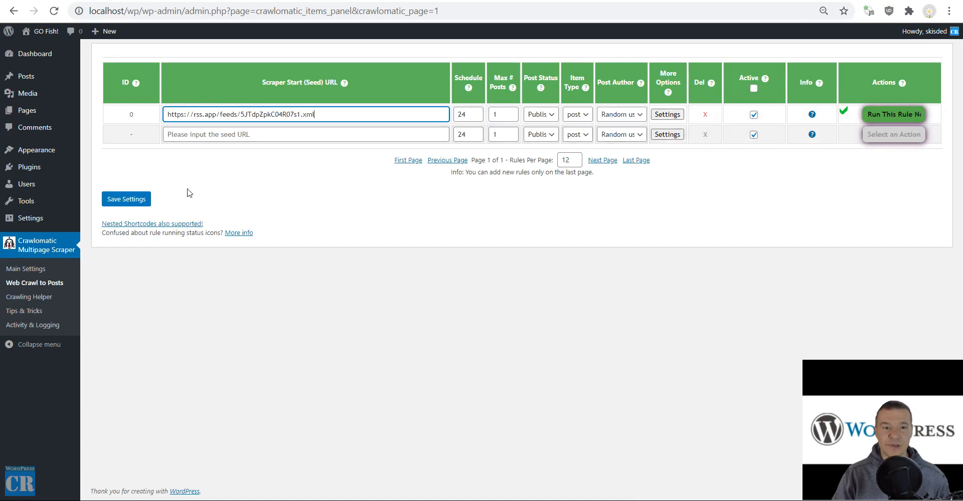
pyautogui.moveTo(667, 114)
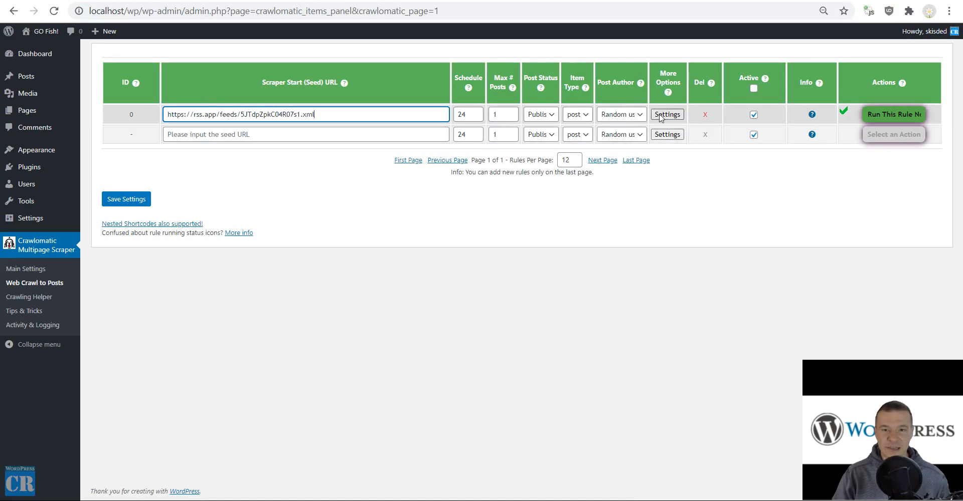
pyautogui.click(667, 114)
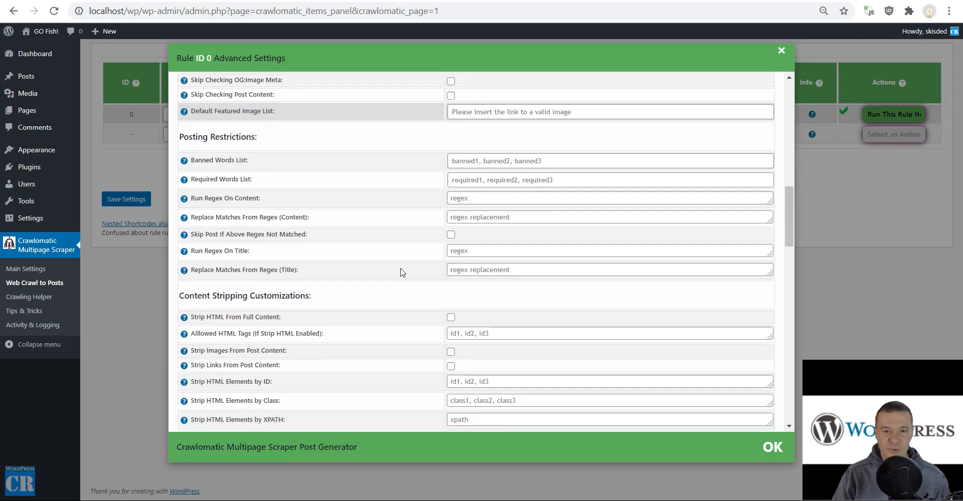
pyautogui.scroll(-3)
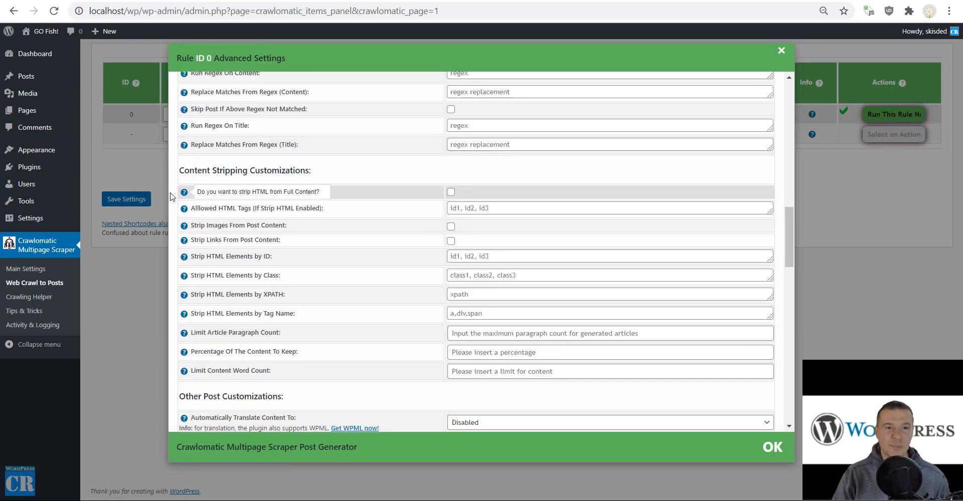
pyautogui.scroll(-3)
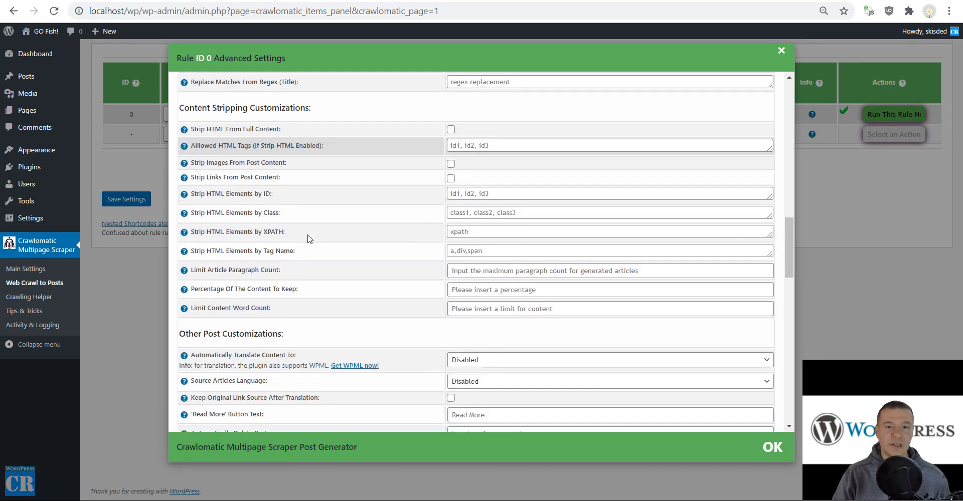
pyautogui.scroll(-3)
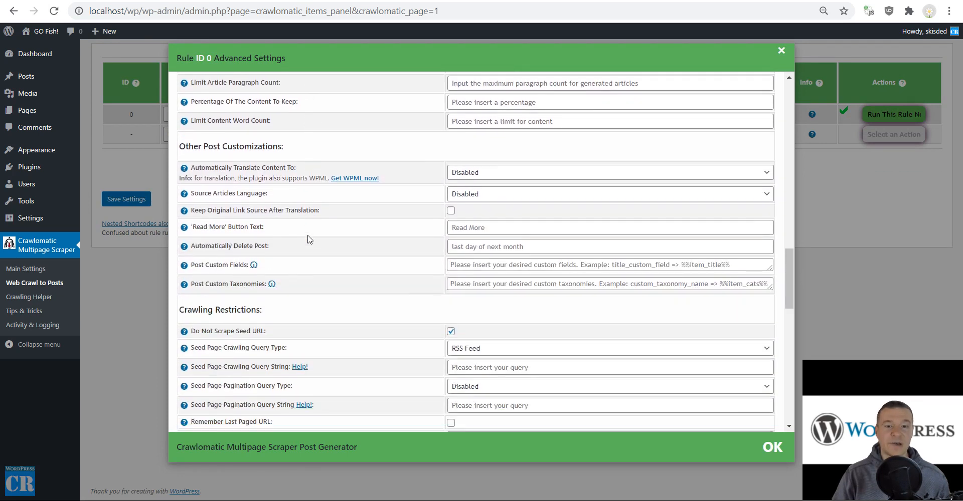
pyautogui.scroll(-3)
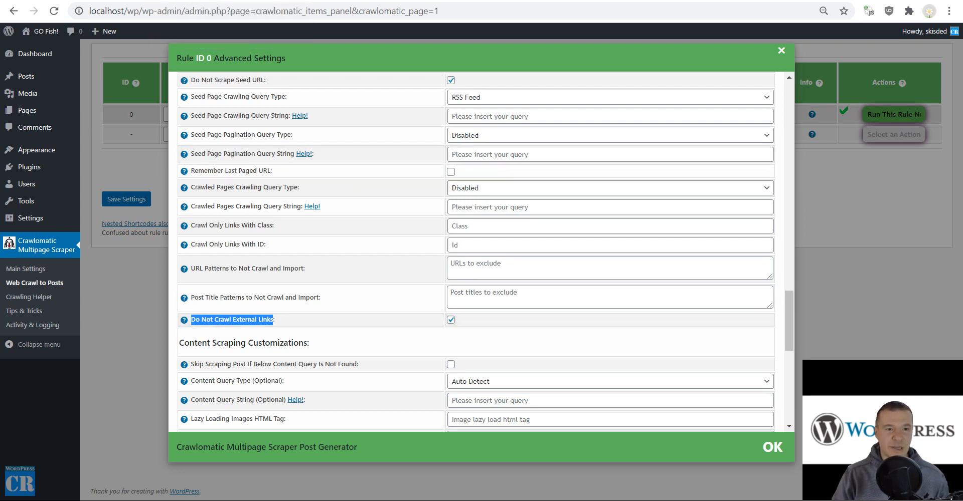
pyautogui.write('https://rss.app/feeds/5JTdpZpkC04R07s1.xml')
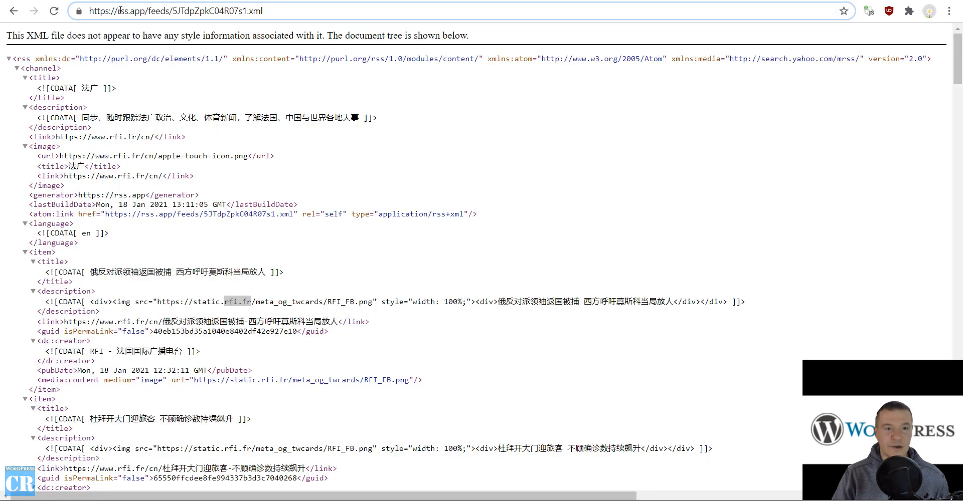
# Step: Highlight the rss.app domain in the feed's address bar
pyautogui.doubleClick(125, 10)
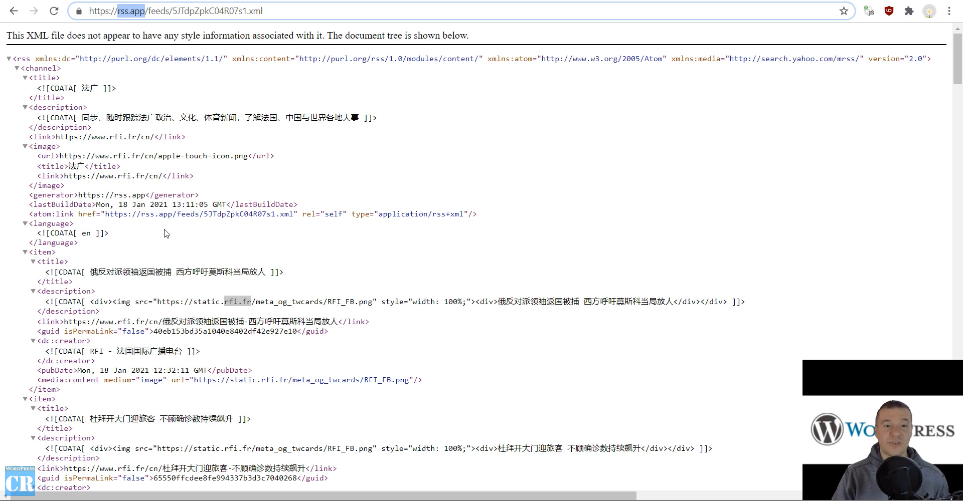
pyautogui.moveTo(267, 123)
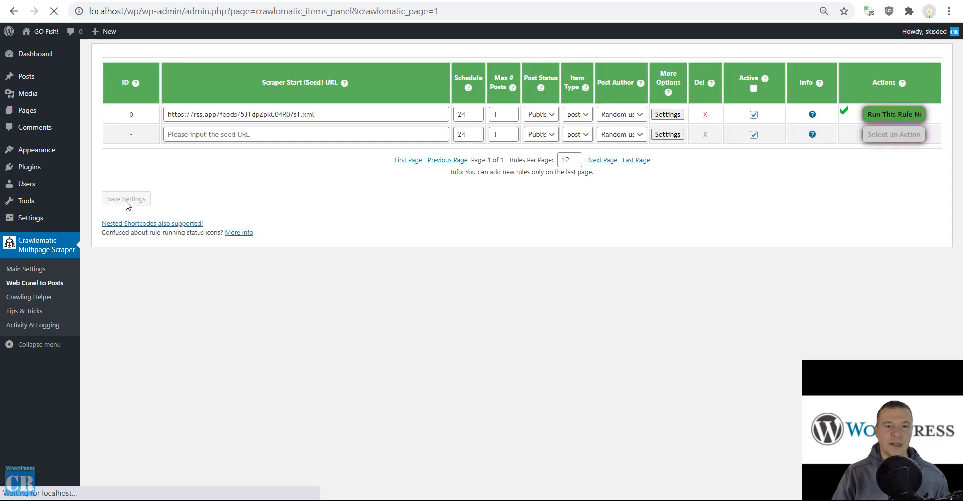
# Step: Run rule 0 with Run This Rule Now from its Actions dropdown and wait for the success mark
pyautogui.click(894, 115)
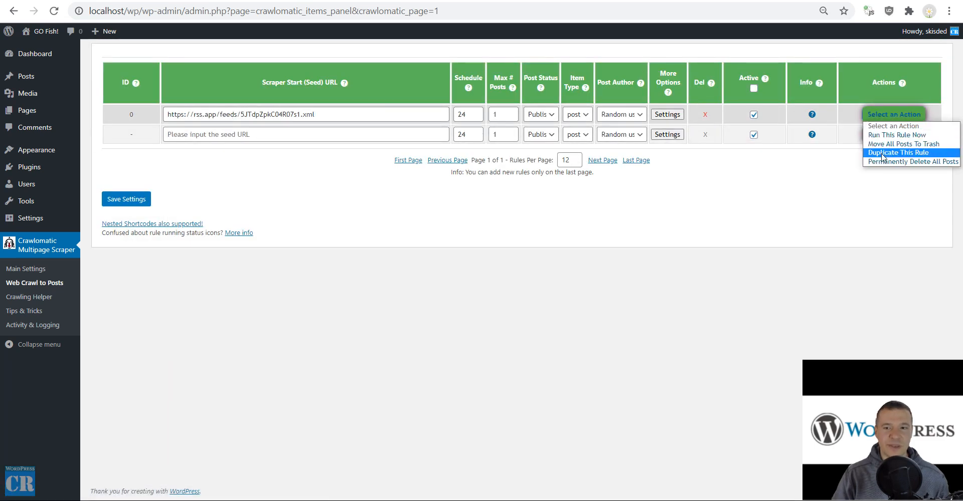
pyautogui.click(910, 160)
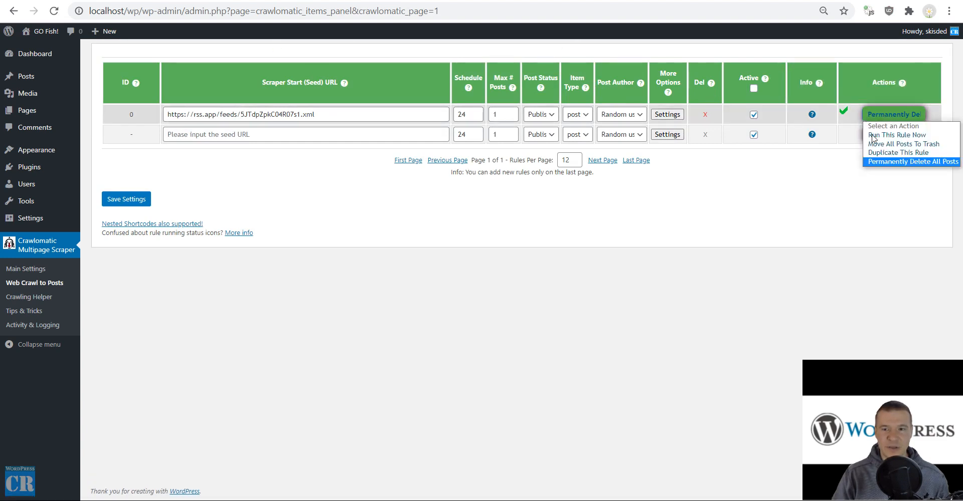
pyautogui.moveTo(889, 135)
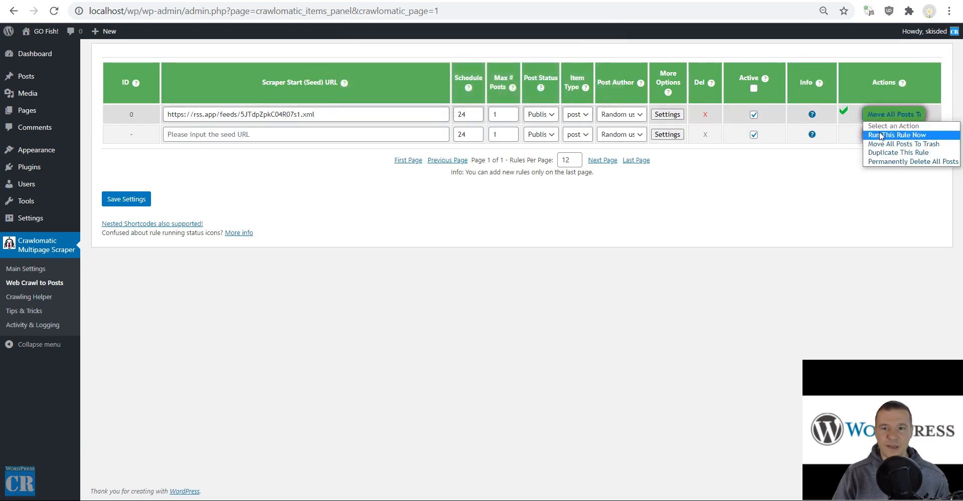
pyautogui.click(899, 135)
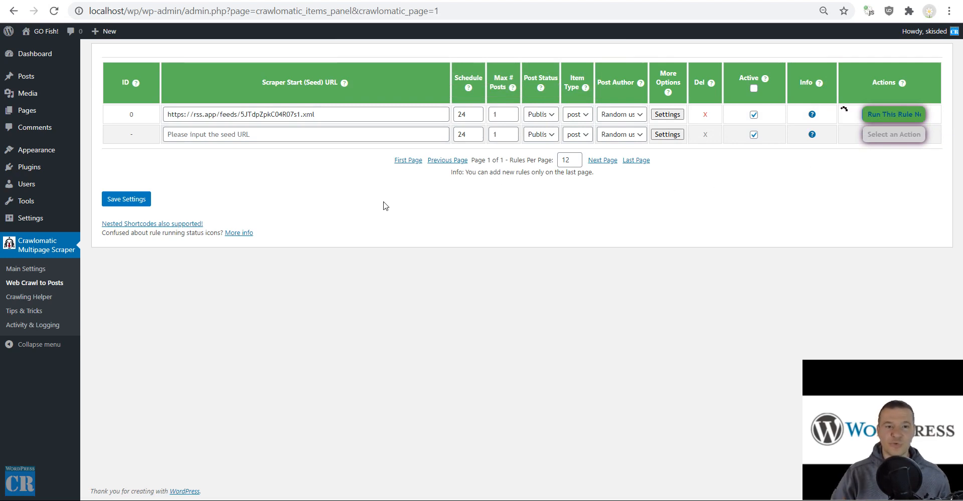
pyautogui.click(893, 114)
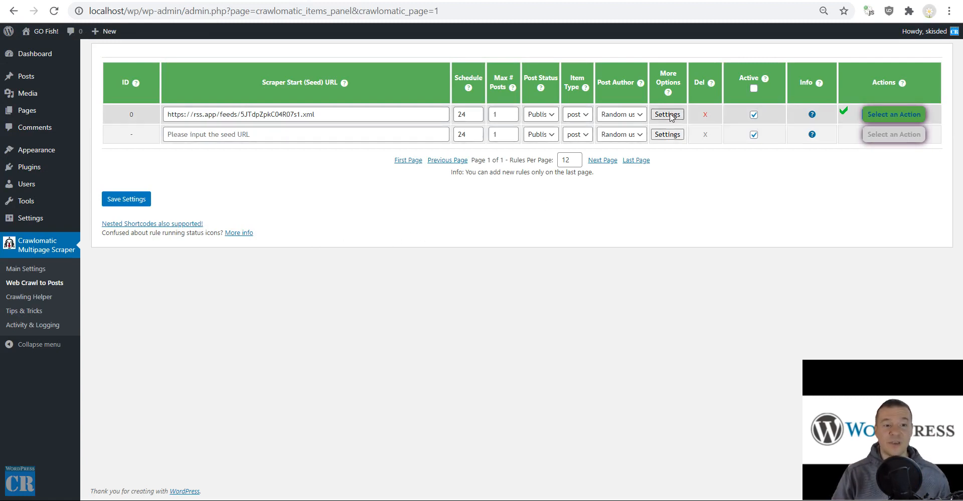
# Step: Confirm RSS Feed seed crawling with Do Not Crawl External Links unchecked, then close with OK
pyautogui.click(667, 114)
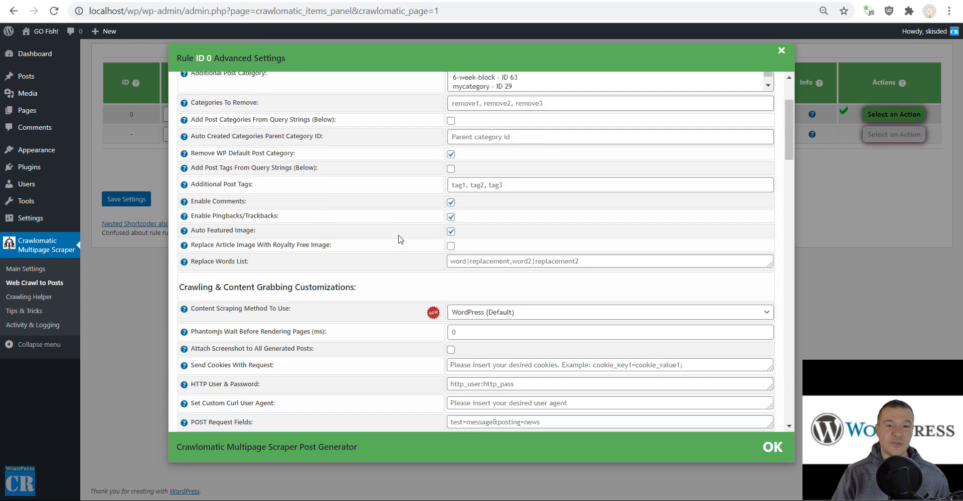
pyautogui.scroll(-3)
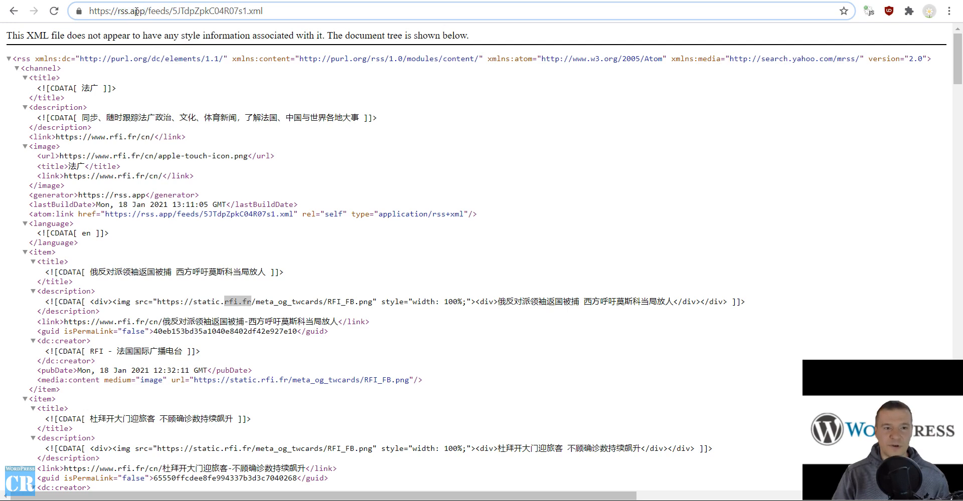
pyautogui.moveTo(165, 311)
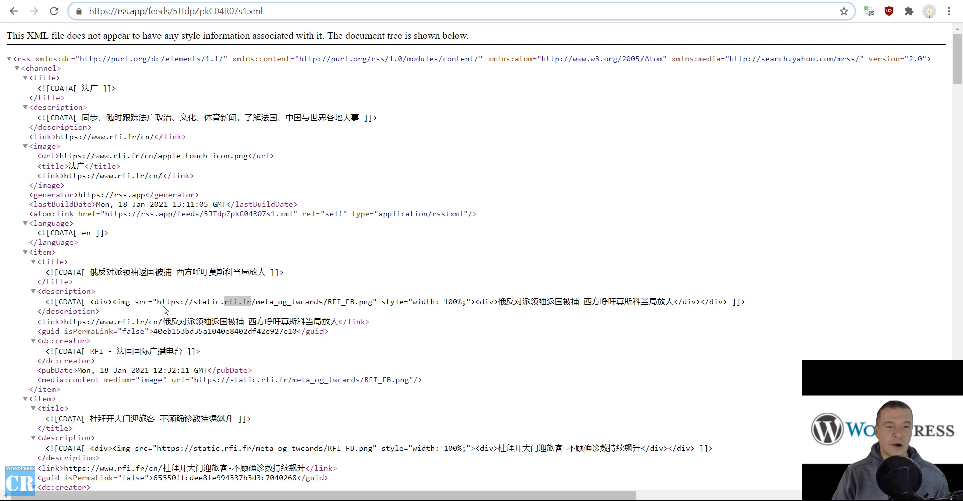
pyautogui.doubleClick(240, 302)
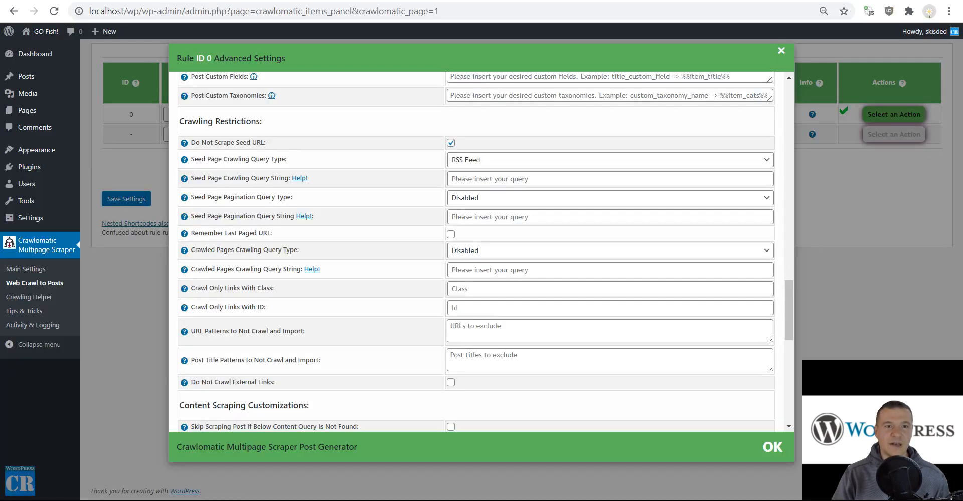
pyautogui.scroll(-3)
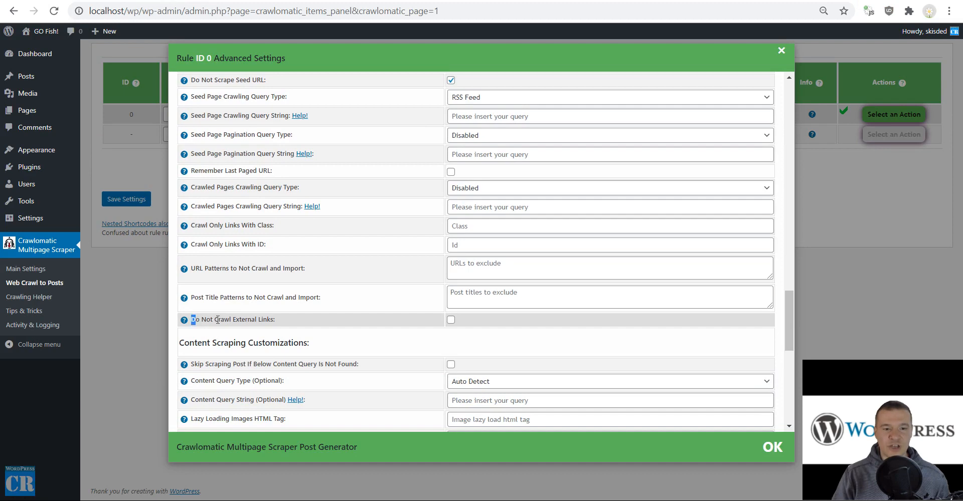
pyautogui.doubleClick(232, 319)
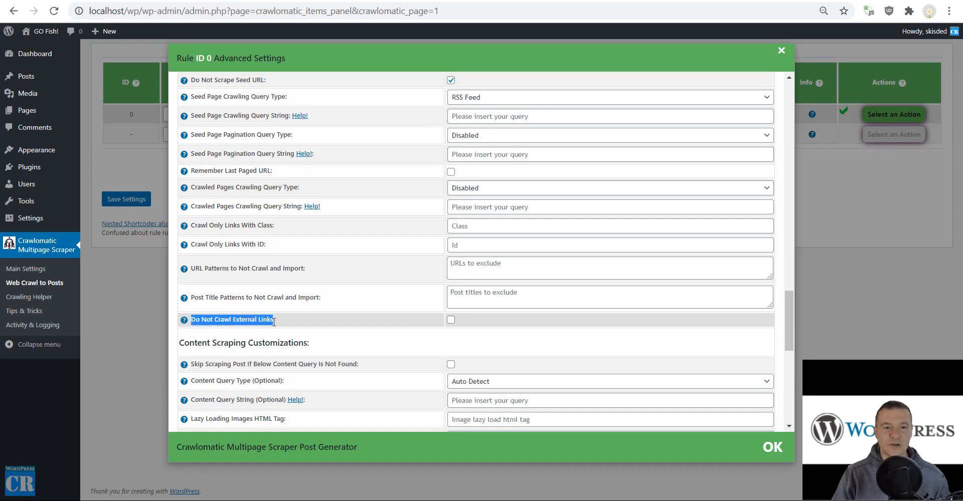
pyautogui.click(781, 50)
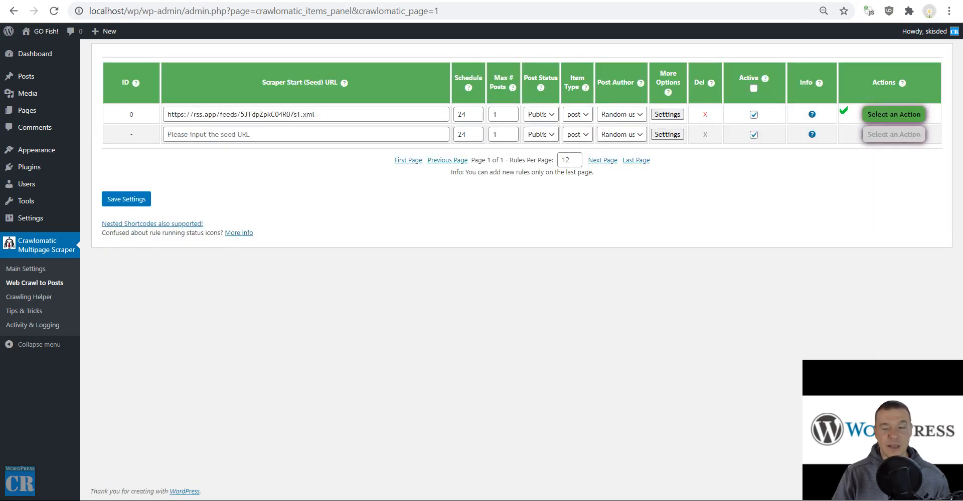